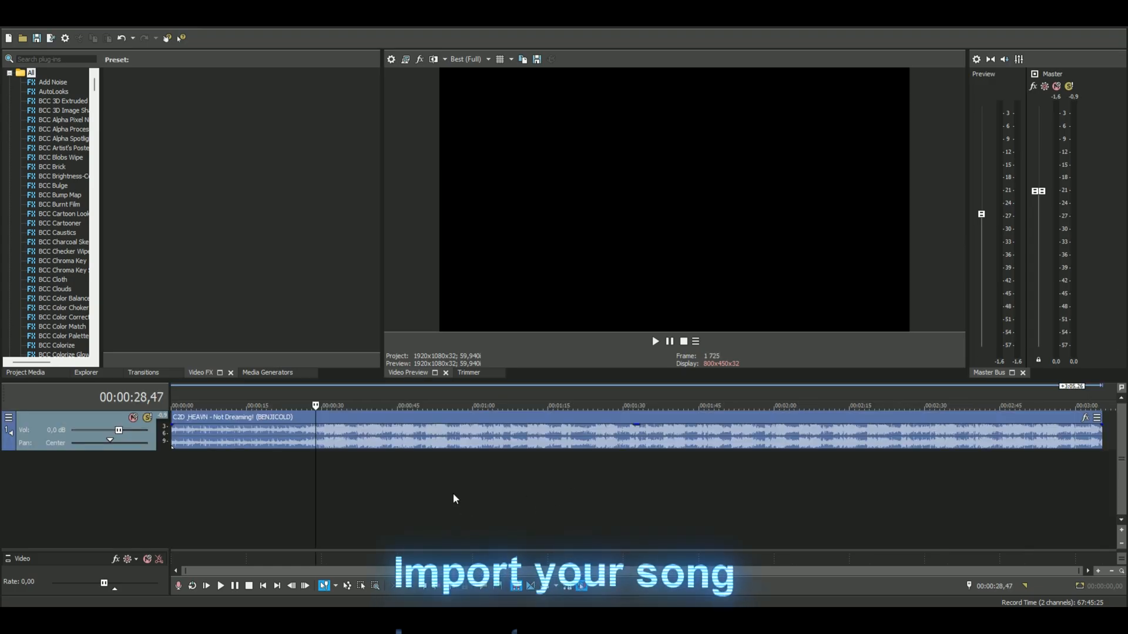
# Step: Play the imported song on the timeline to listen to it
pyautogui.click(655, 341)
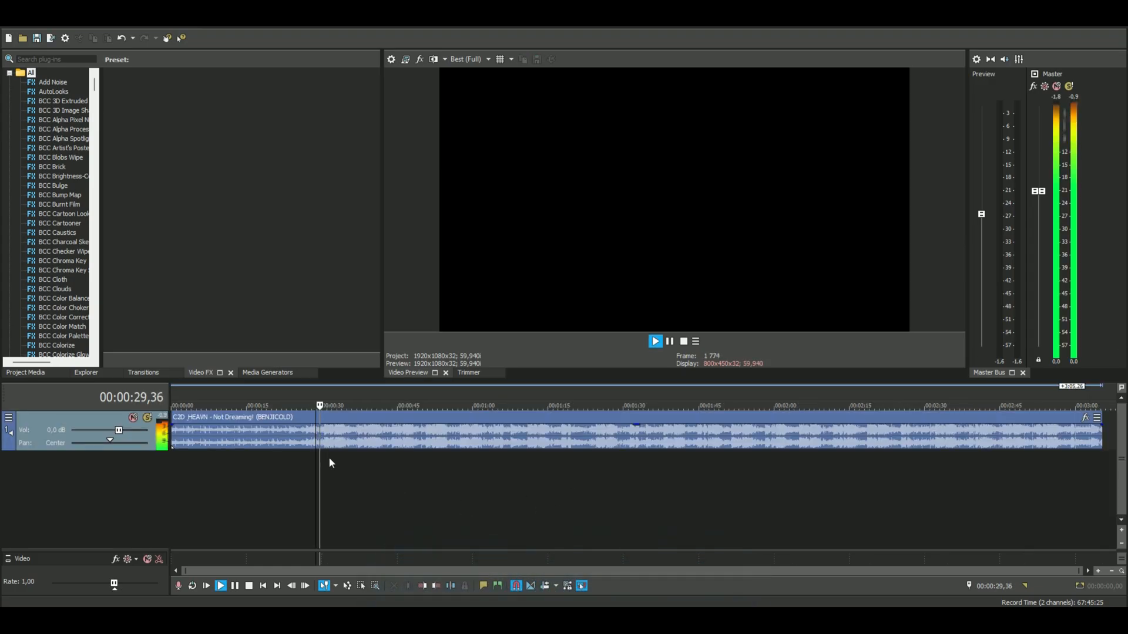
pyautogui.click(601, 405)
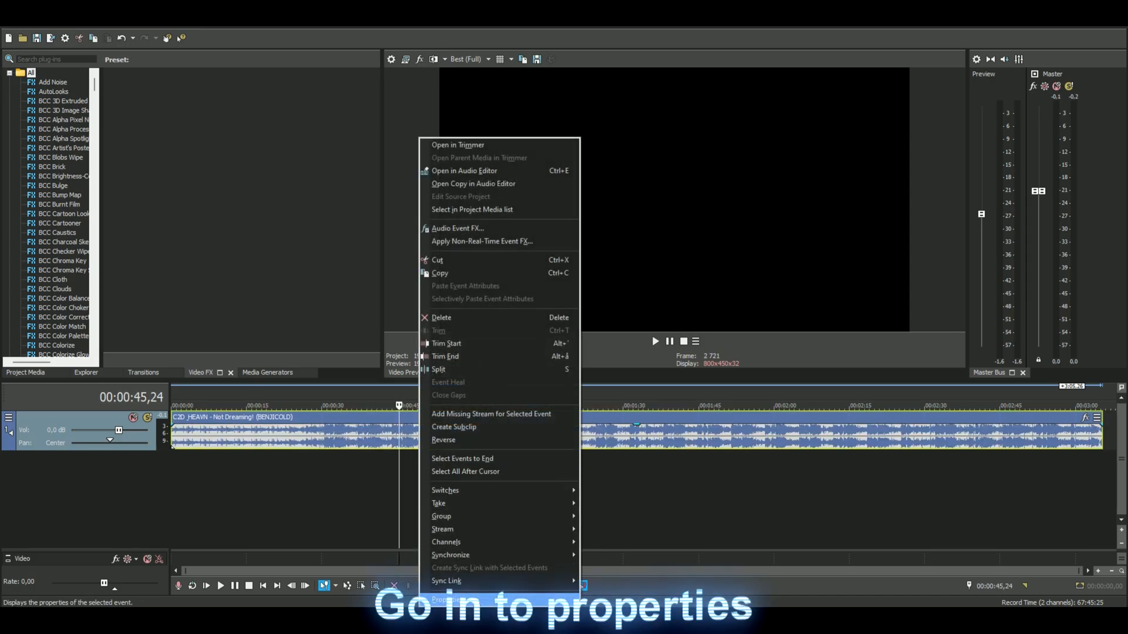
# Step: Set the song event's time-stretch method to élastique in its properties and confirm
pyautogui.click(446, 600)
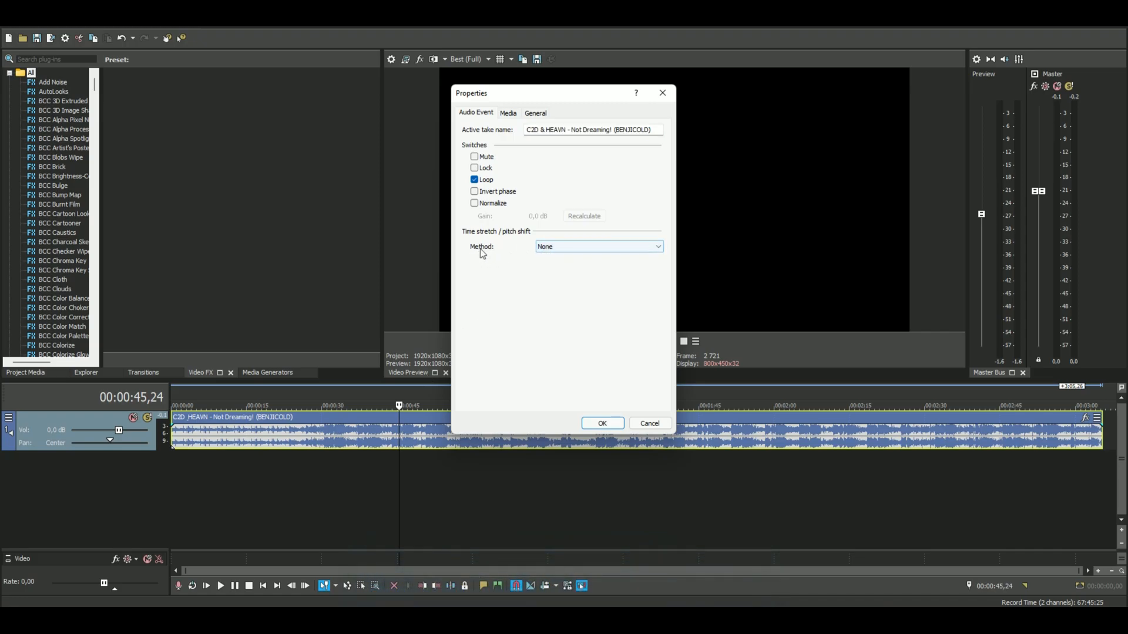
pyautogui.click(596, 245)
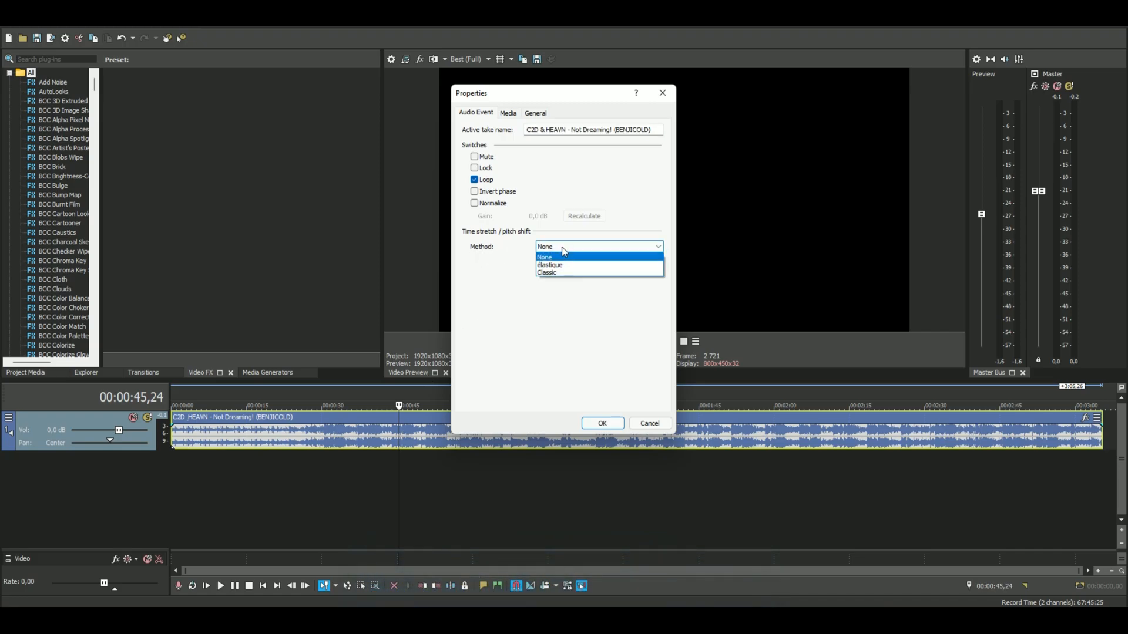
pyautogui.click(549, 264)
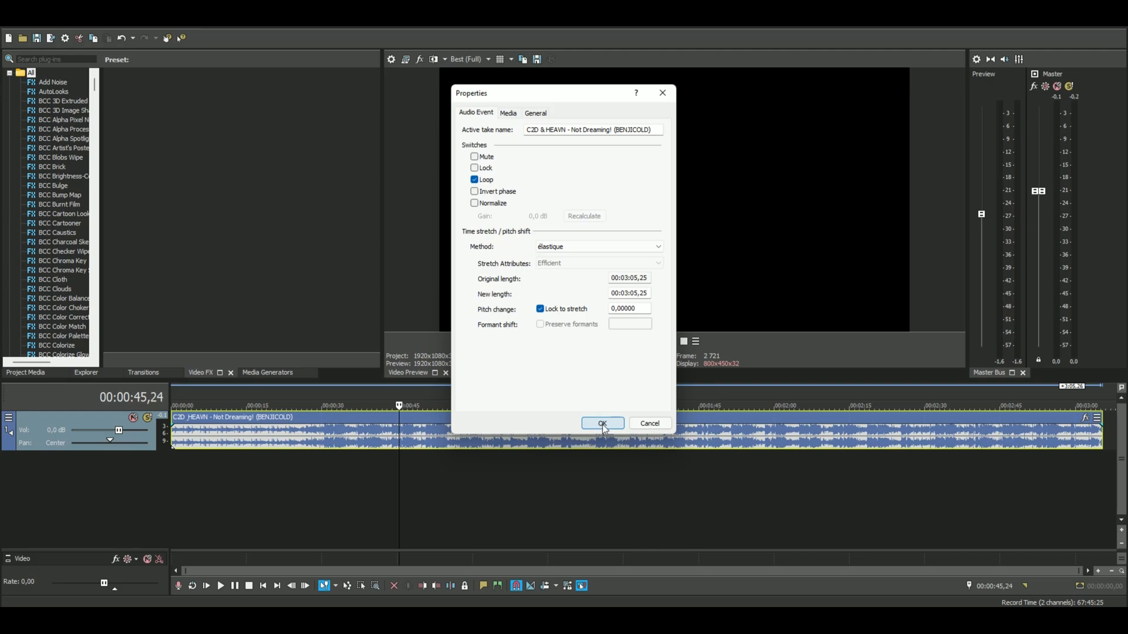
pyautogui.click(601, 423)
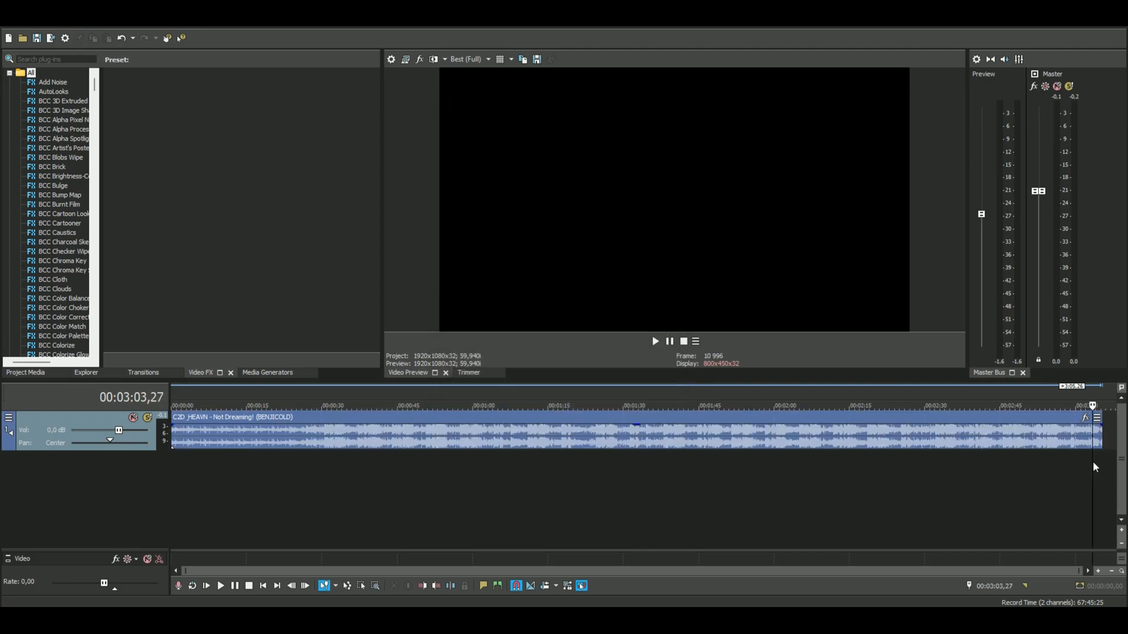
pyautogui.moveTo(1097, 438)
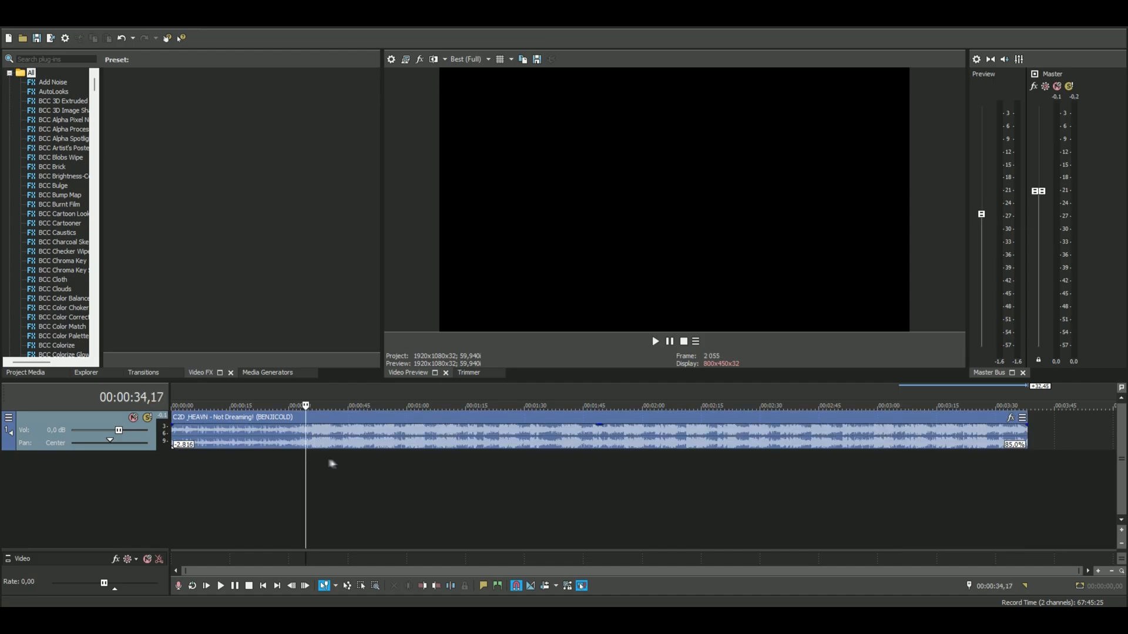
# Step: Stretch the song event to about 80% playback rate so it runs longer
pyautogui.click(496, 405)
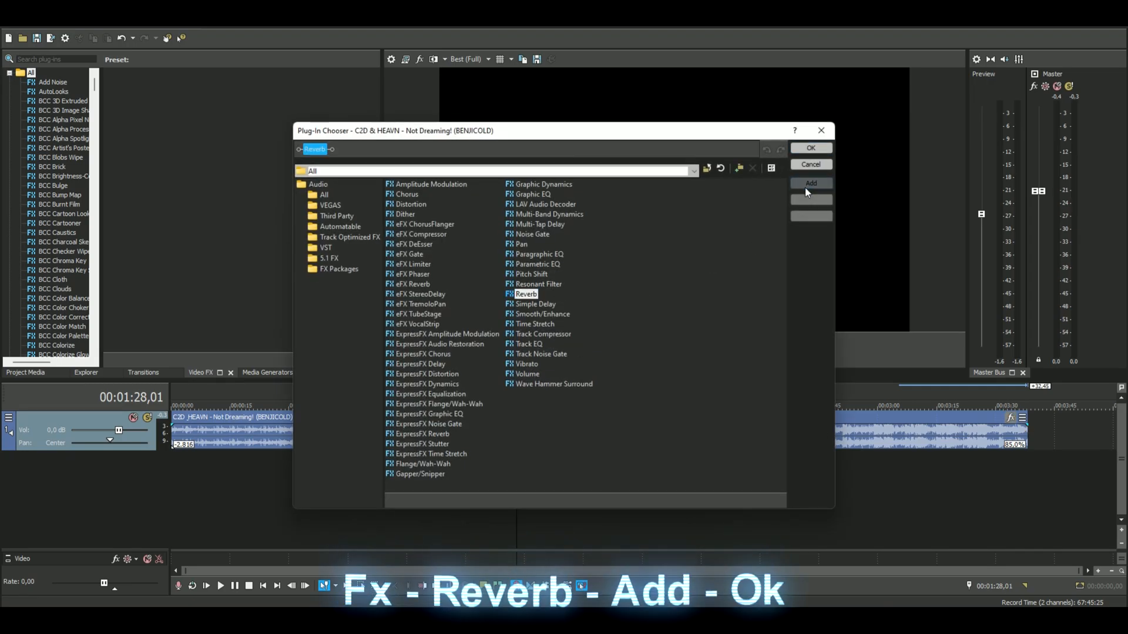
# Step: Add a Reverb effect to the song event and choose a reverb preset
pyautogui.click(811, 148)
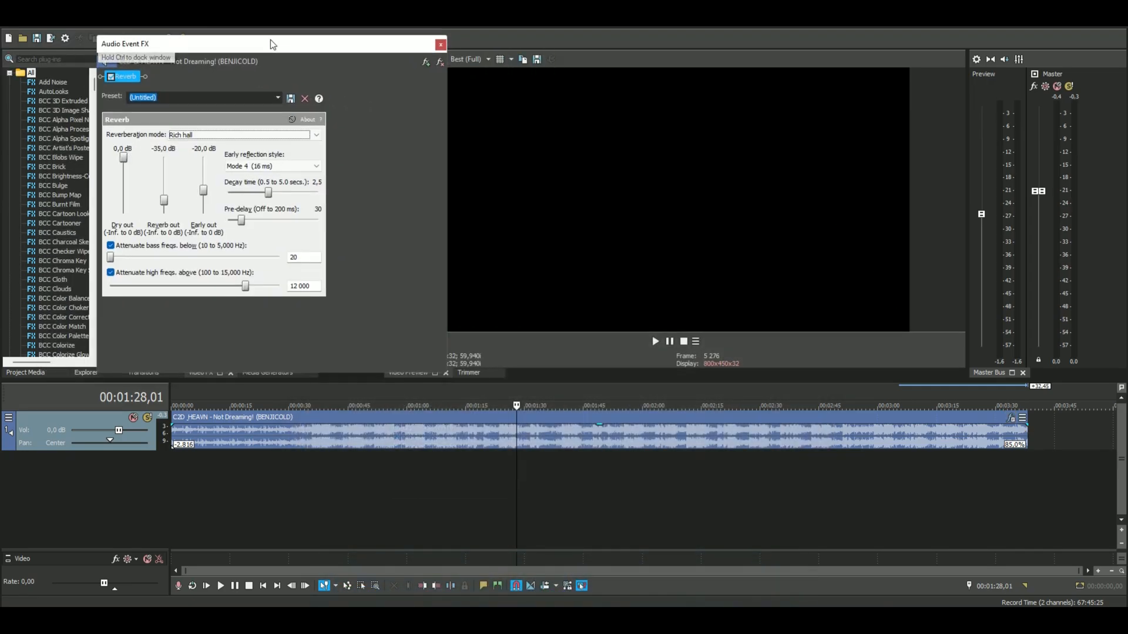
pyautogui.click(277, 98)
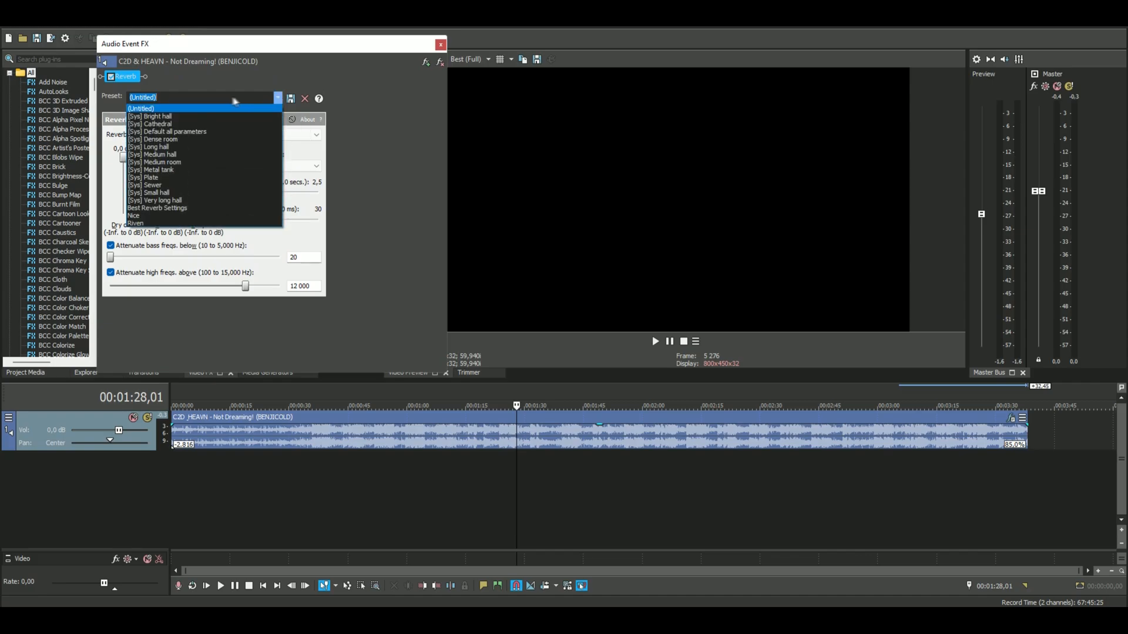
pyautogui.click(157, 208)
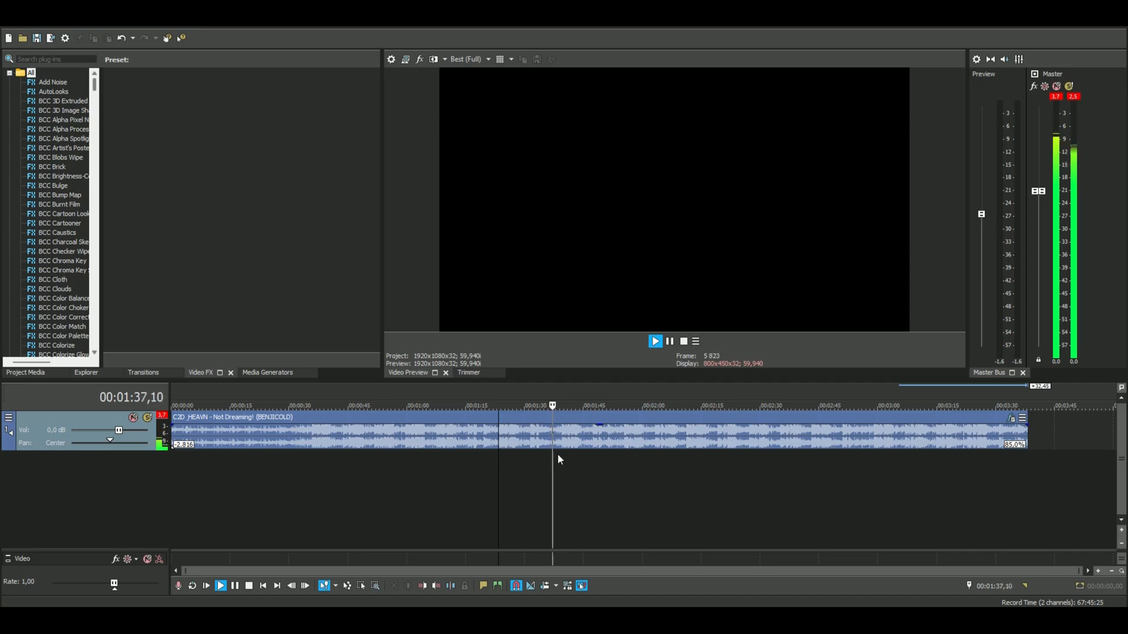
# Step: Briefly boost the track volume to 12 dB, then settle it at about -4.2 dB
pyautogui.click(655, 341)
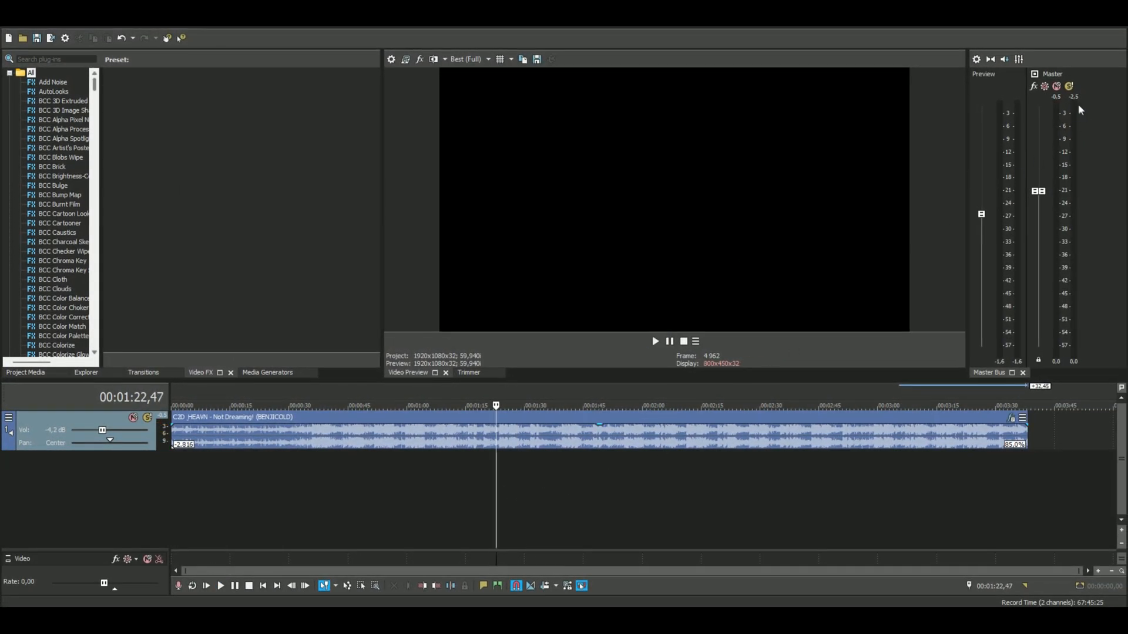
pyautogui.moveTo(590, 437)
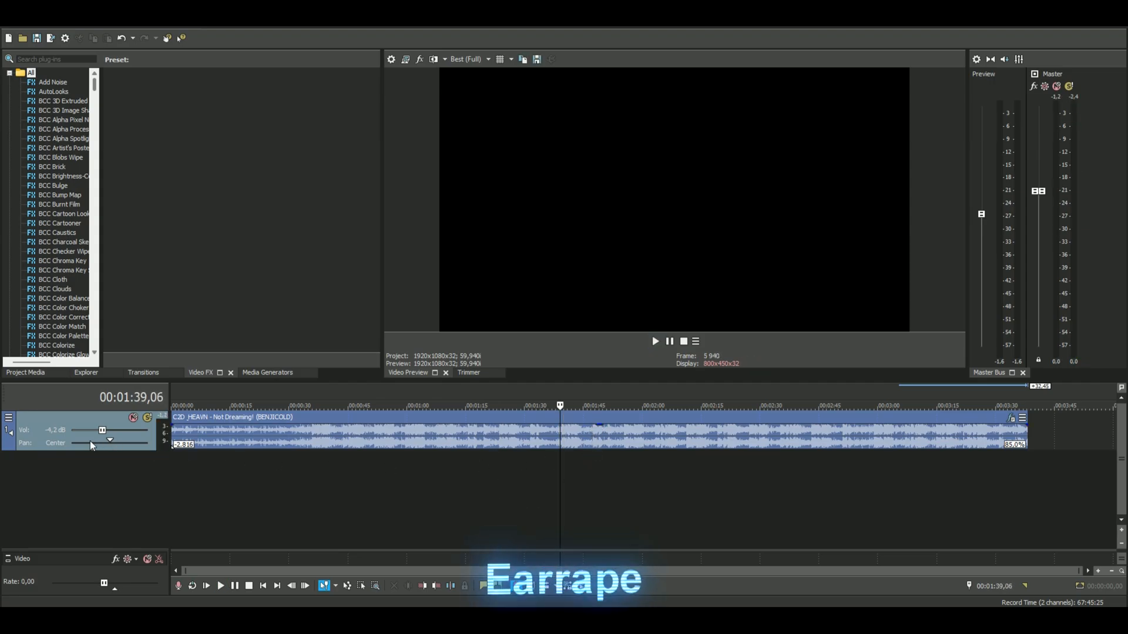
pyautogui.click(655, 341)
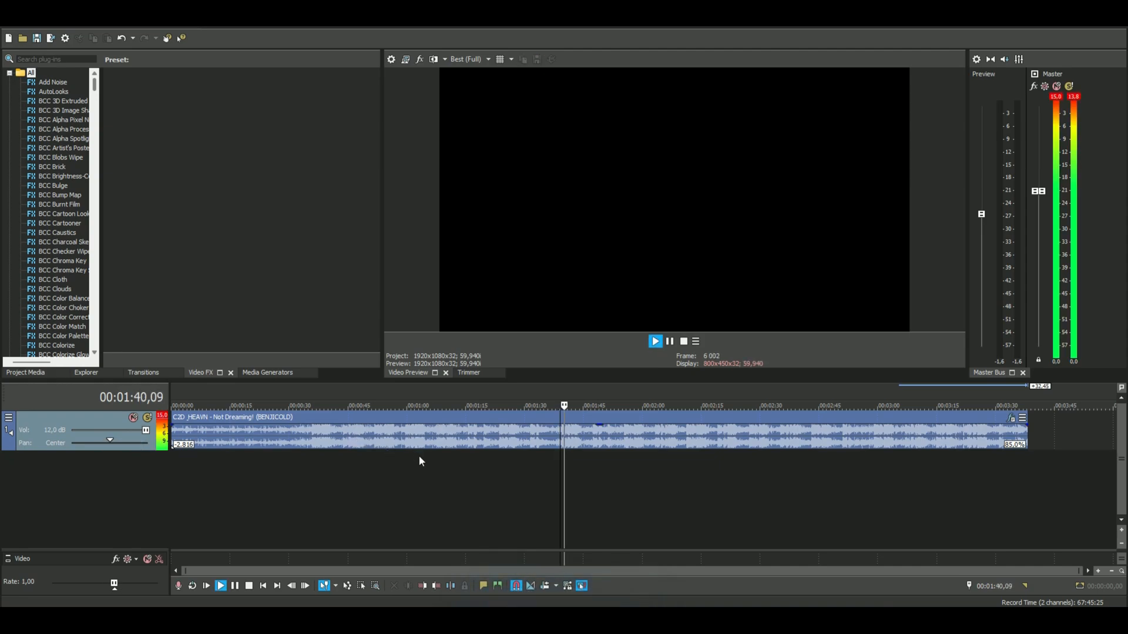
pyautogui.click(681, 341)
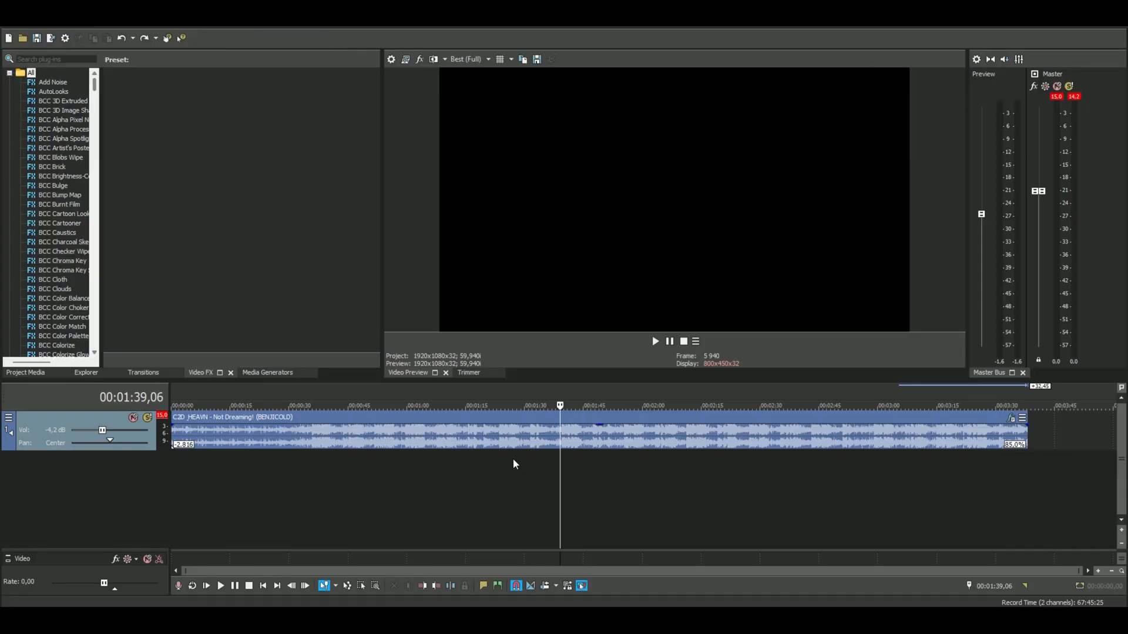
pyautogui.moveTo(636, 452)
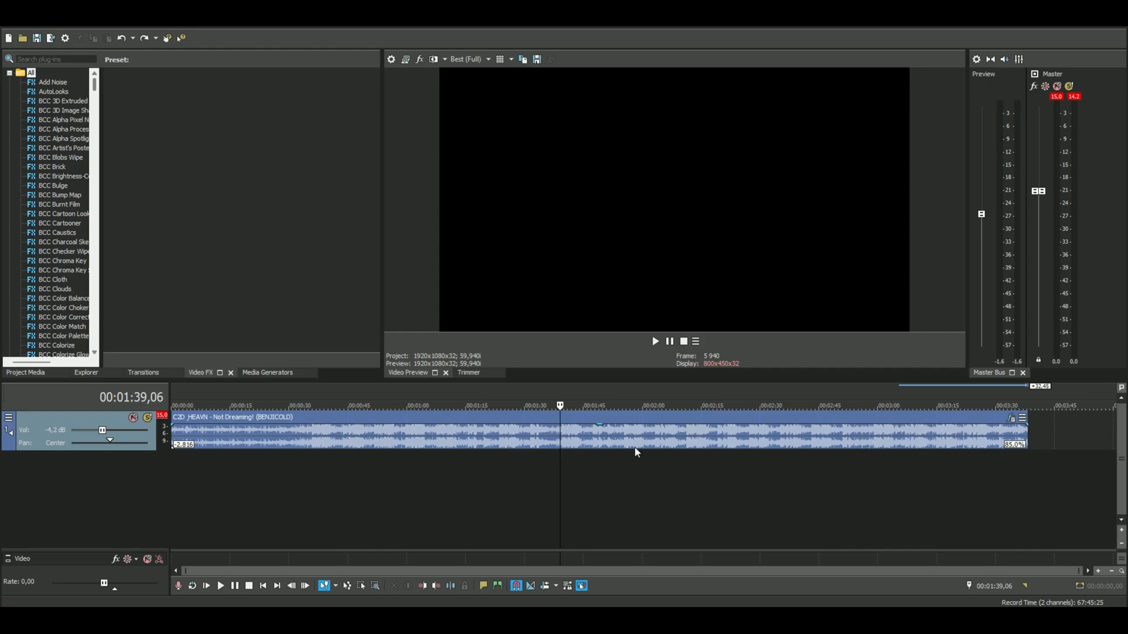